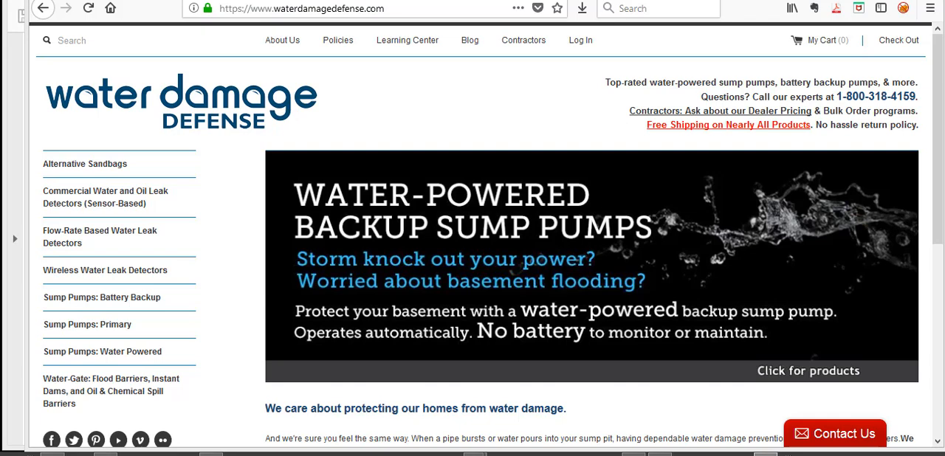
{"action": "mouse_move", "coordinate": [480, 144]}
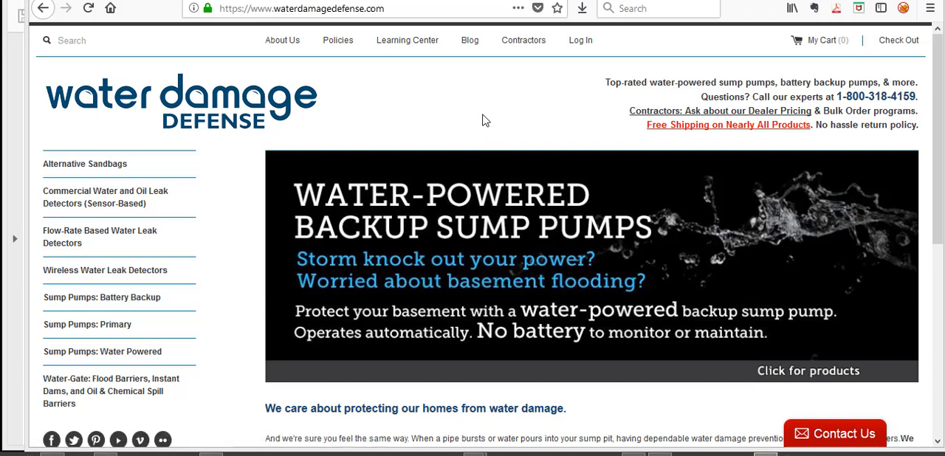
{"action": "mouse_move", "coordinate": [279, 102]}
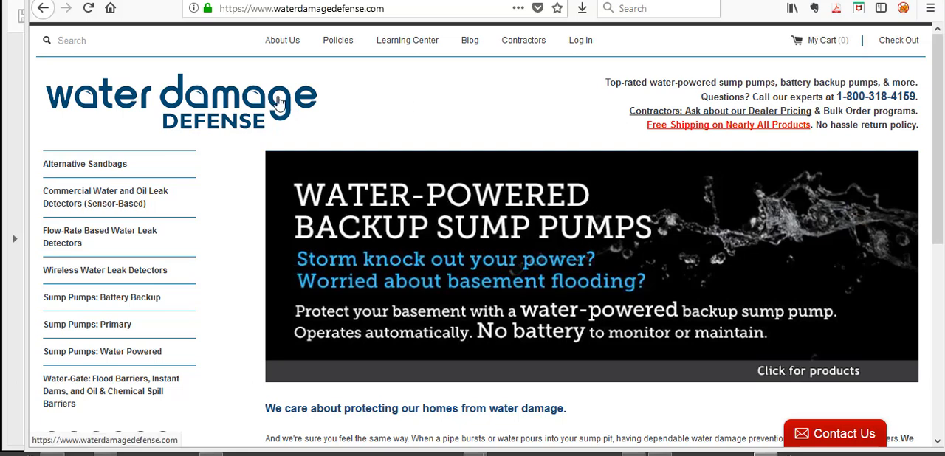
{"action": "mouse_move", "coordinate": [273, 95]}
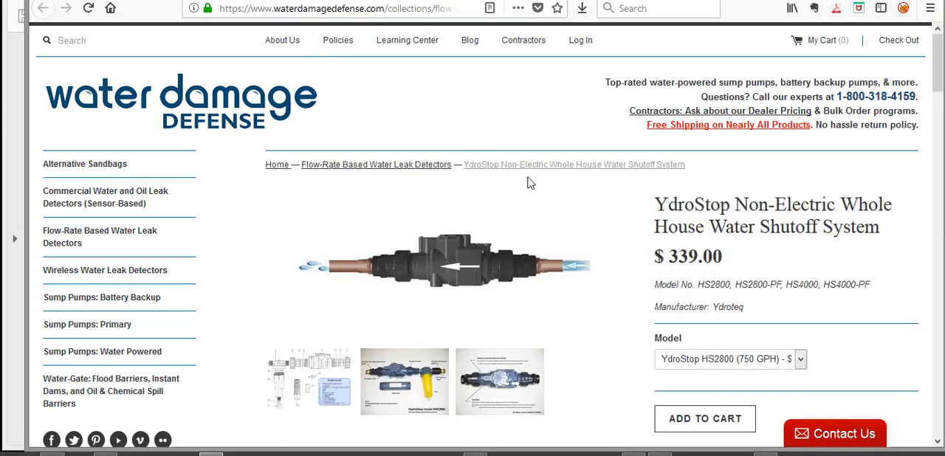
{"action": "mouse_move", "coordinate": [628, 190]}
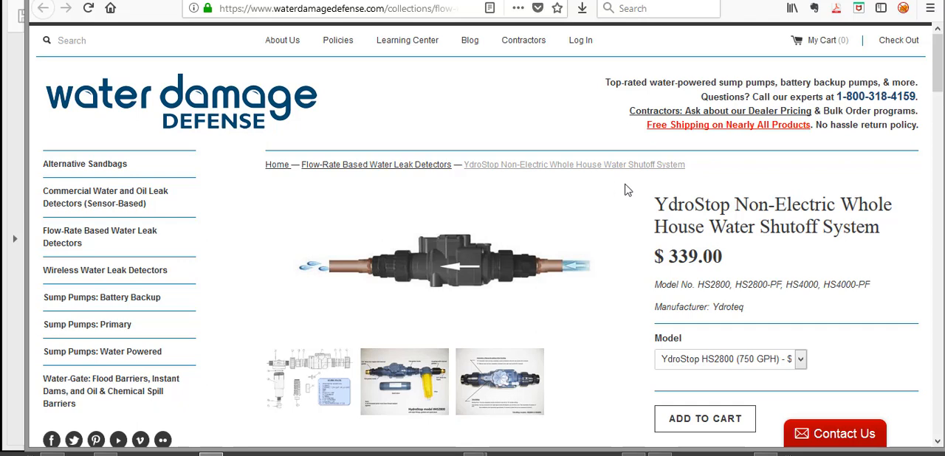
{"action": "mouse_move", "coordinate": [657, 184]}
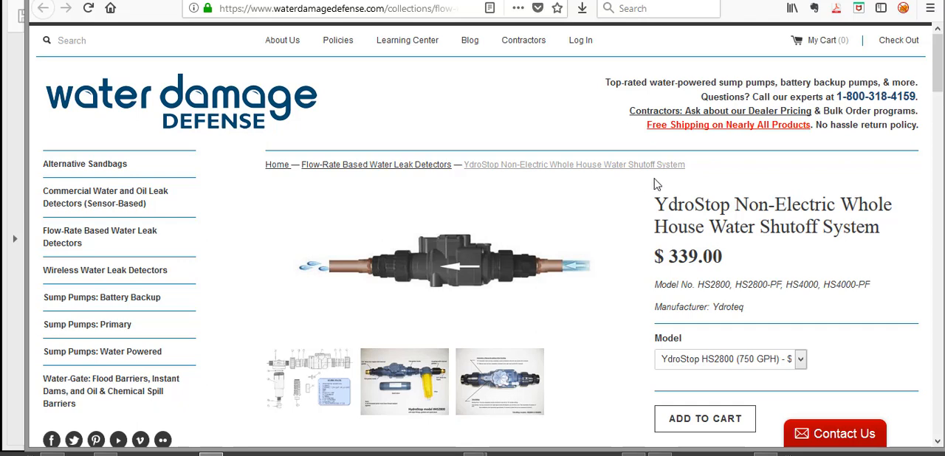
{"action": "mouse_move", "coordinate": [777, 283]}
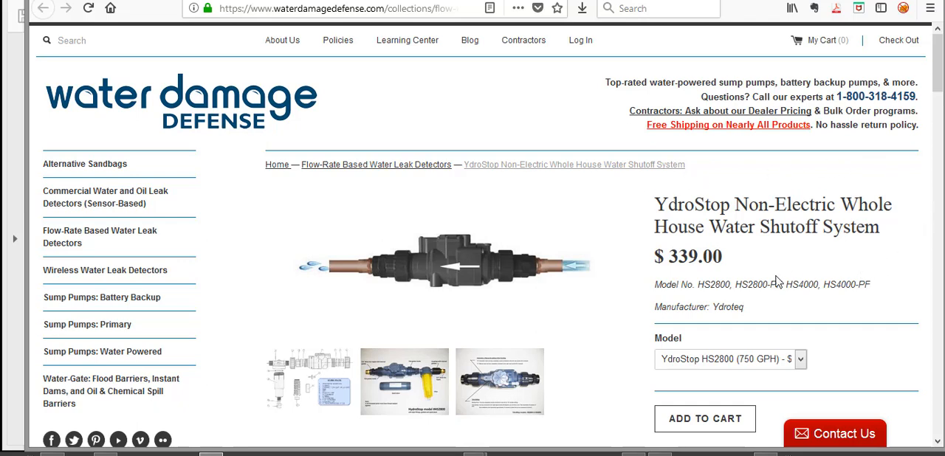
{"action": "mouse_move", "coordinate": [731, 182]}
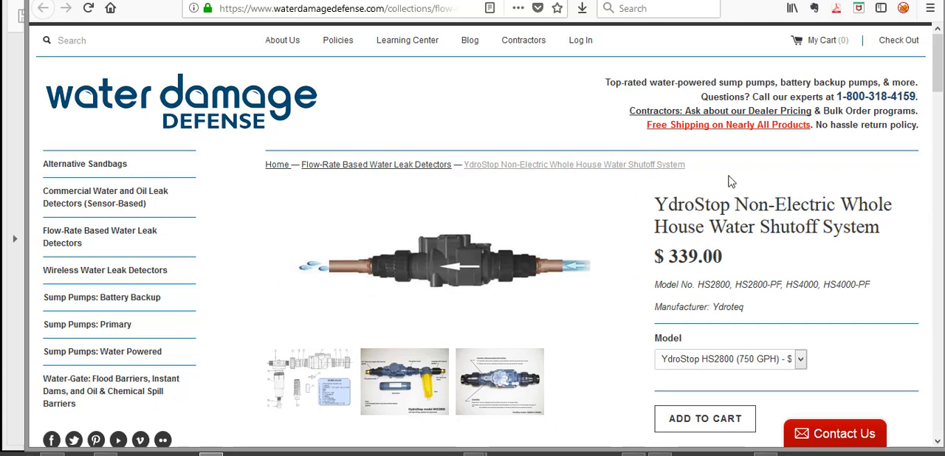
{"action": "mouse_move", "coordinate": [791, 272]}
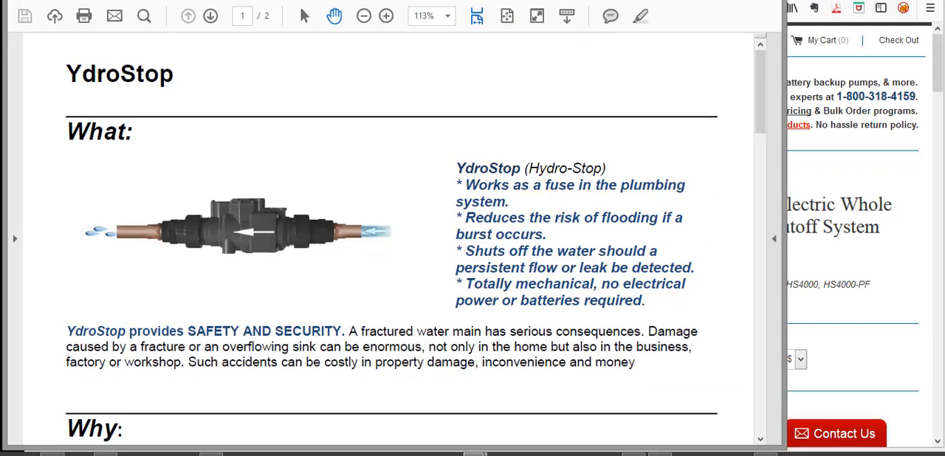
{"action": "mouse_move", "coordinate": [167, 258]}
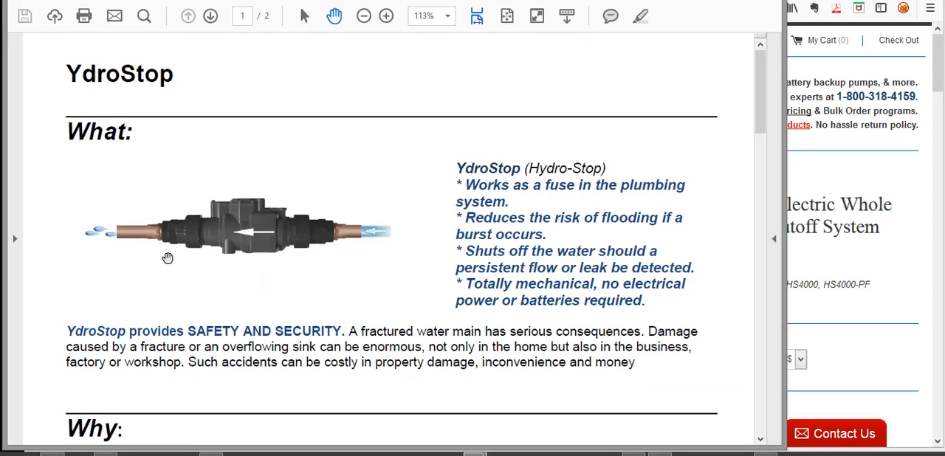
{"action": "mouse_move", "coordinate": [329, 261]}
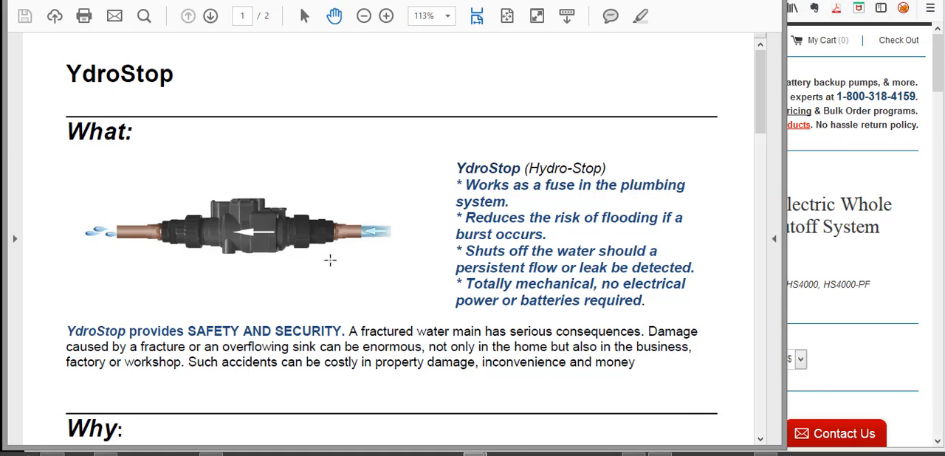
{"action": "mouse_move", "coordinate": [409, 291]}
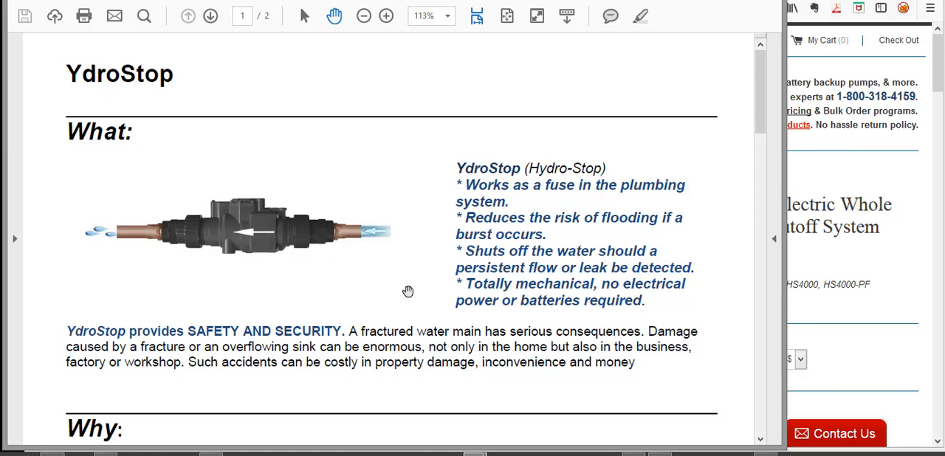
{"action": "mouse_move", "coordinate": [417, 332]}
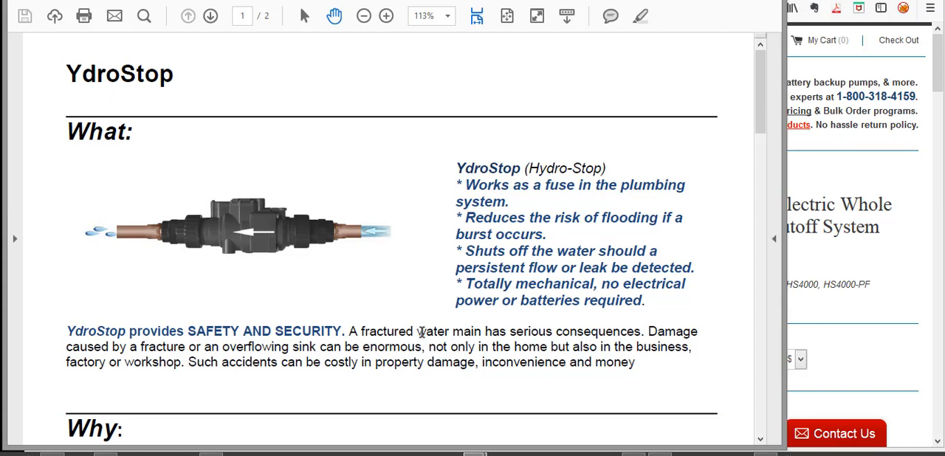
{"action": "mouse_move", "coordinate": [390, 216]}
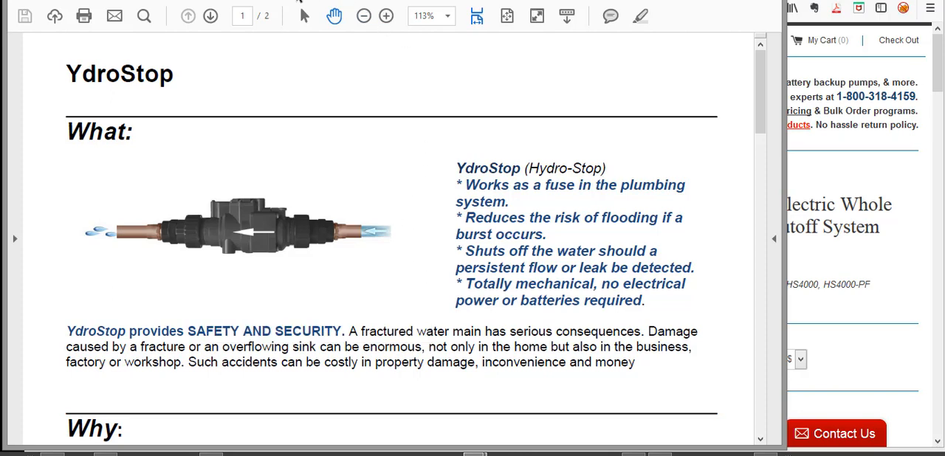
- Switch to the single-page YdroStop Product Use and Application PDF
{"action": "left_click", "coordinate": [211, 15]}
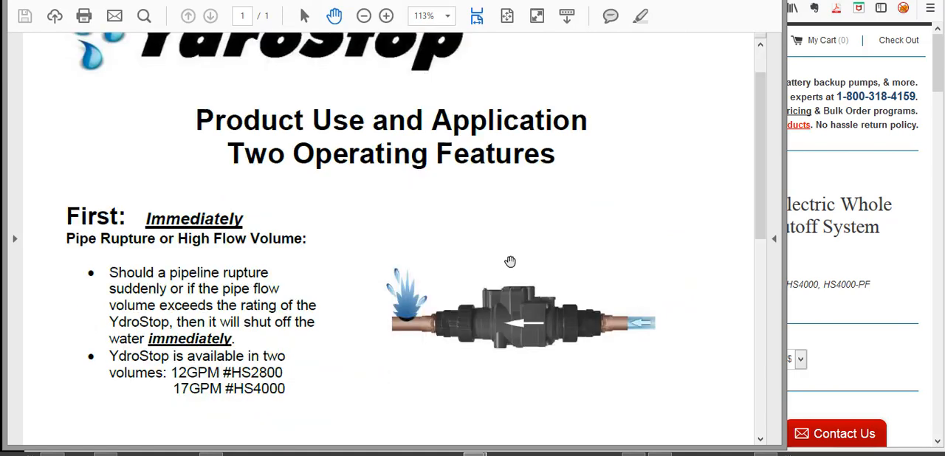
{"action": "mouse_move", "coordinate": [511, 259]}
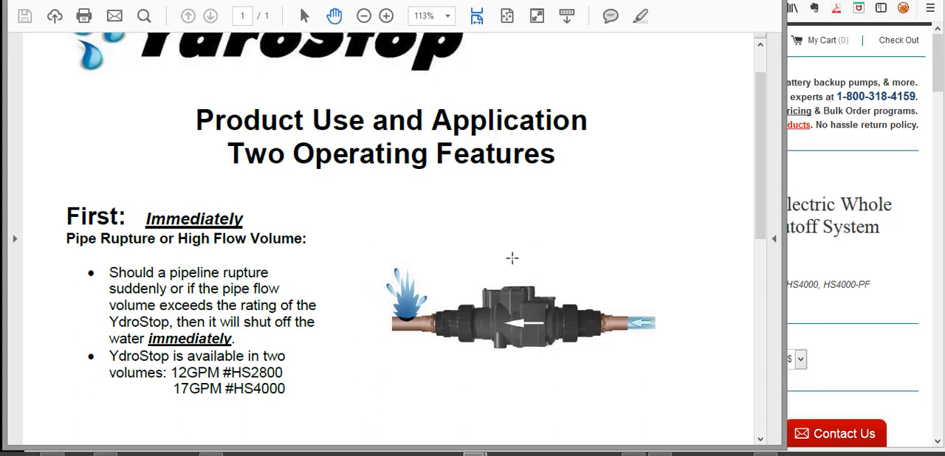
{"action": "mouse_move", "coordinate": [523, 239]}
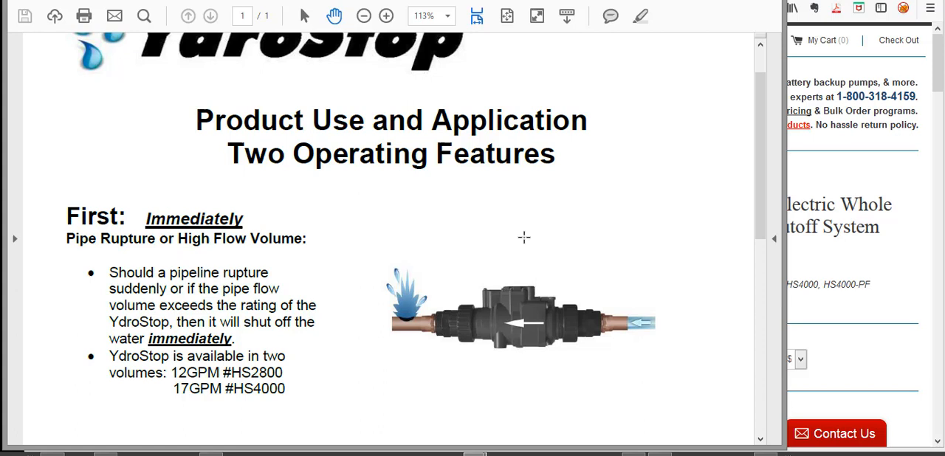
{"action": "mouse_move", "coordinate": [536, 232]}
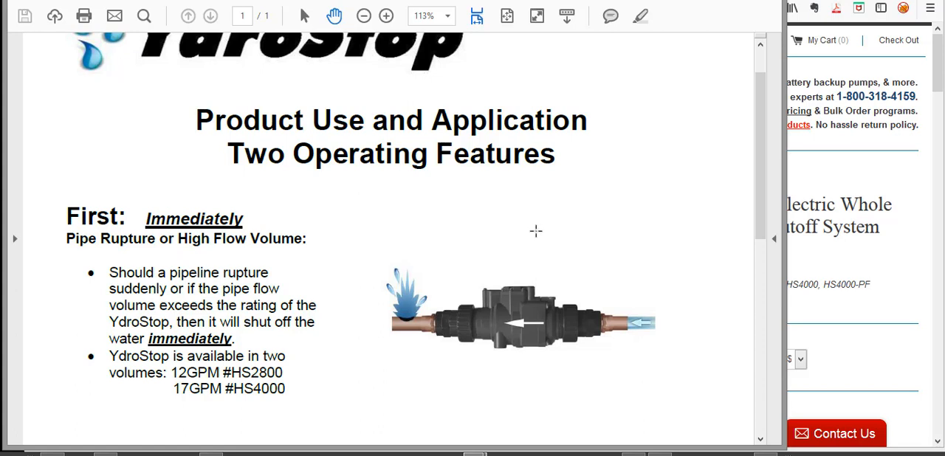
{"action": "mouse_move", "coordinate": [560, 235]}
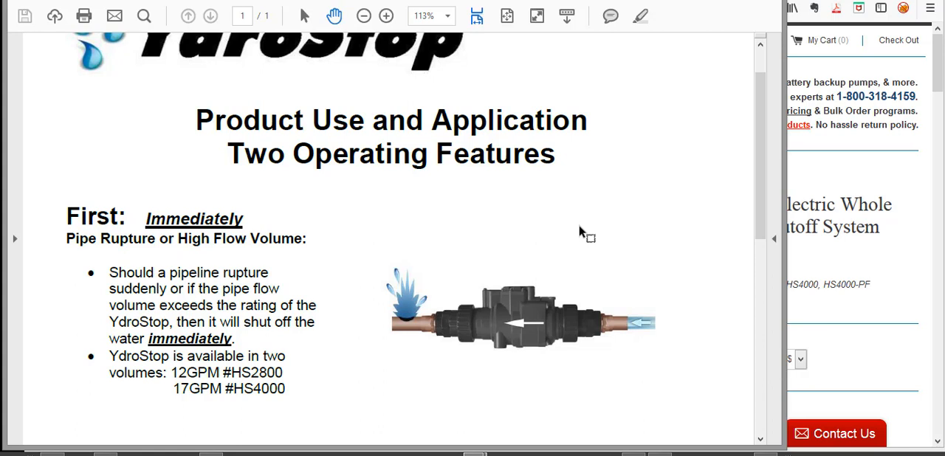
{"action": "mouse_move", "coordinate": [614, 217]}
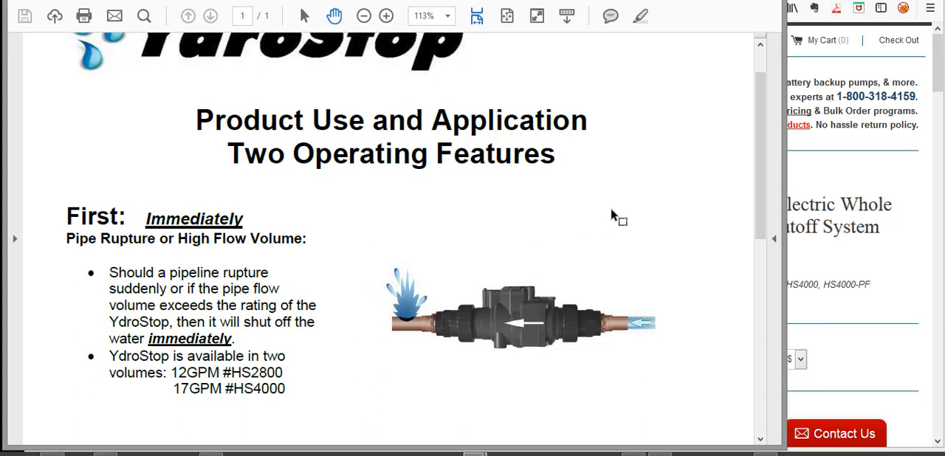
{"action": "mouse_move", "coordinate": [630, 206]}
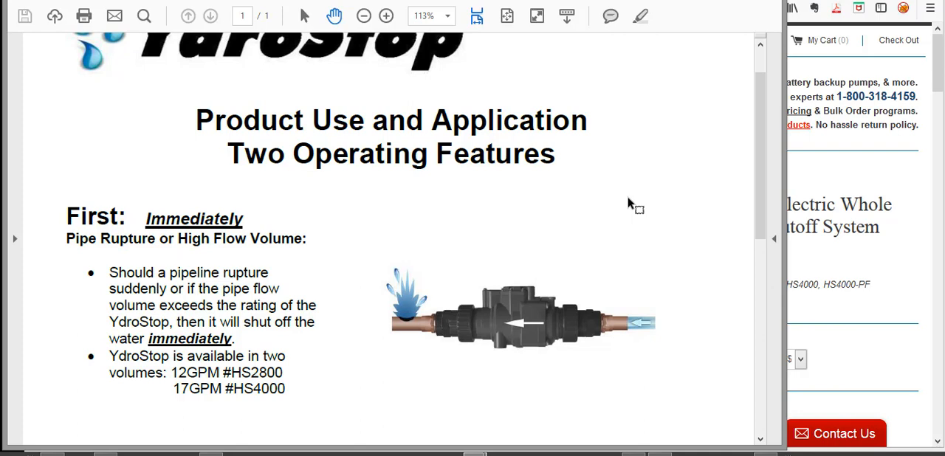
{"action": "mouse_move", "coordinate": [643, 199]}
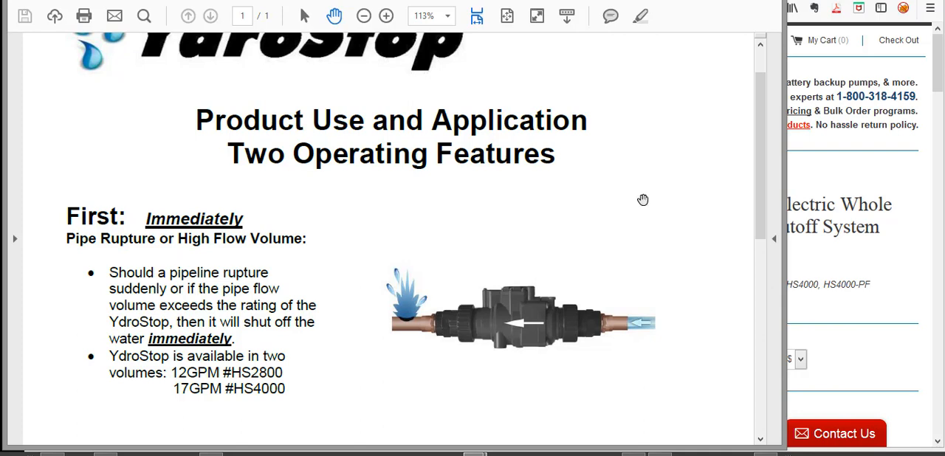
{"action": "mouse_move", "coordinate": [220, 76]}
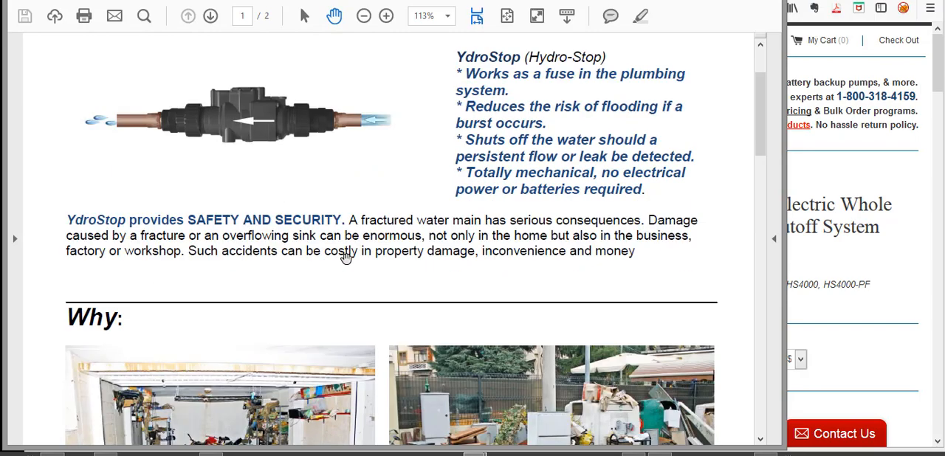
- Scroll to the brochure's Why section showing flood-damage photos and the 20,000-gallon paragraph
{"action": "scroll", "scroll_direction": "down", "scroll_amount": 3}
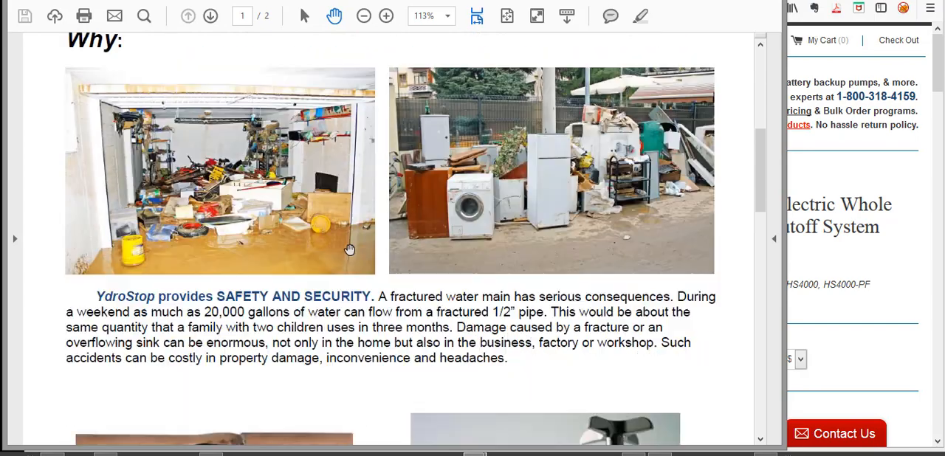
{"action": "scroll", "scroll_direction": "down", "scroll_amount": 3}
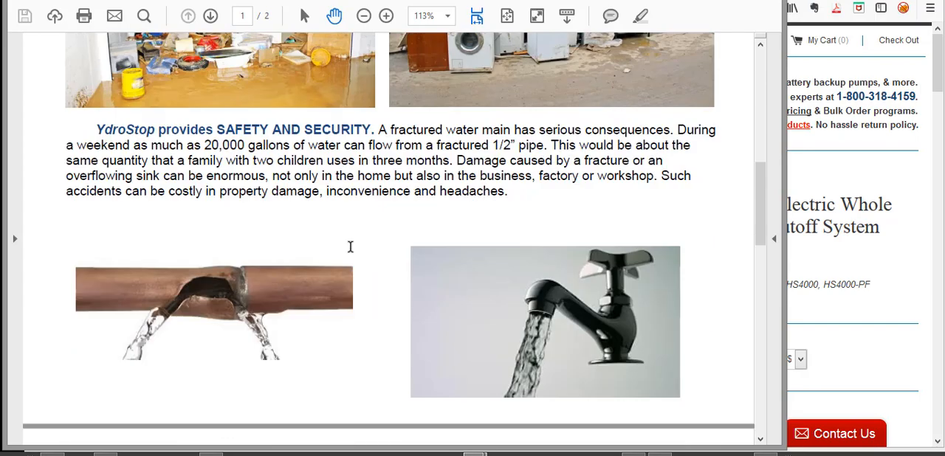
{"action": "mouse_move", "coordinate": [630, 207]}
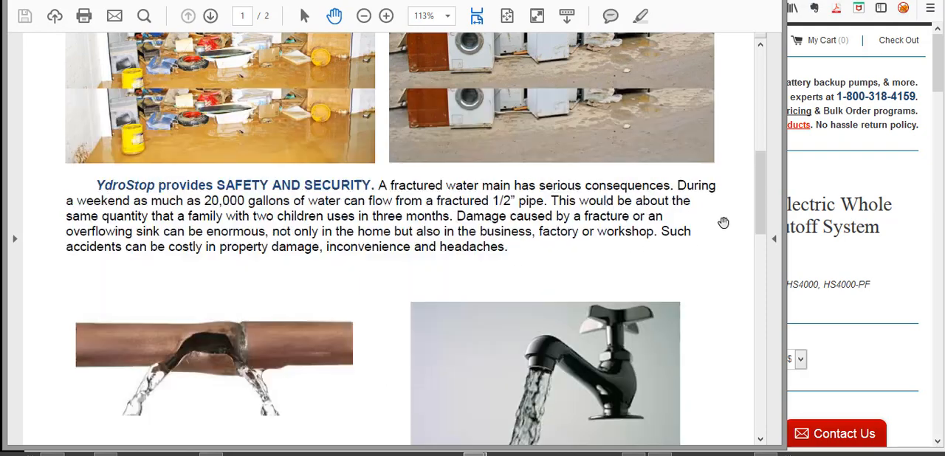
{"action": "scroll", "scroll_direction": "up", "scroll_amount": 3}
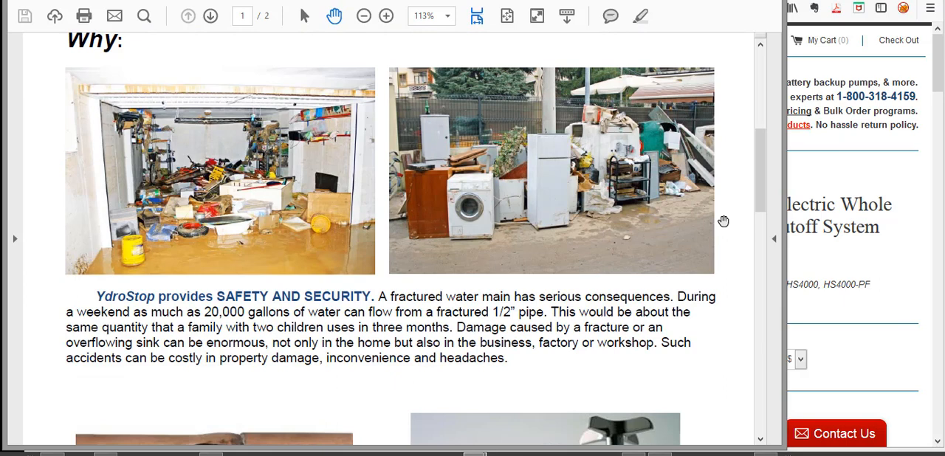
{"action": "mouse_move", "coordinate": [99, 56]}
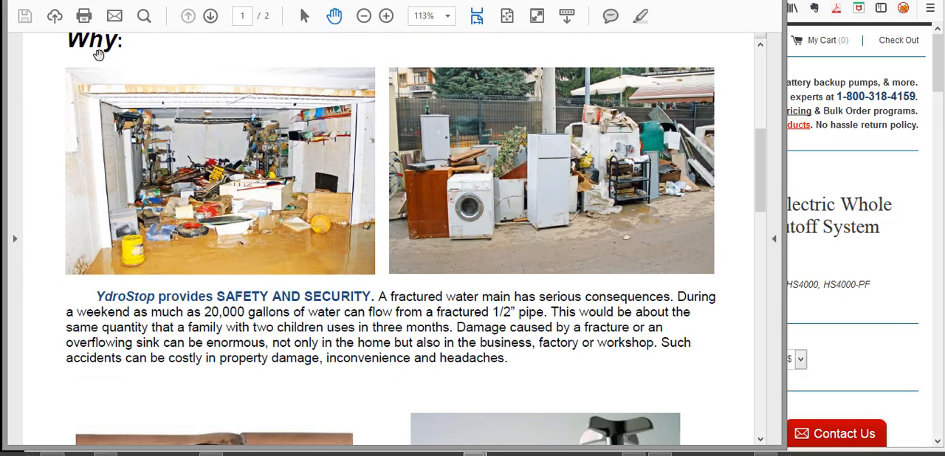
{"action": "mouse_move", "coordinate": [134, 397]}
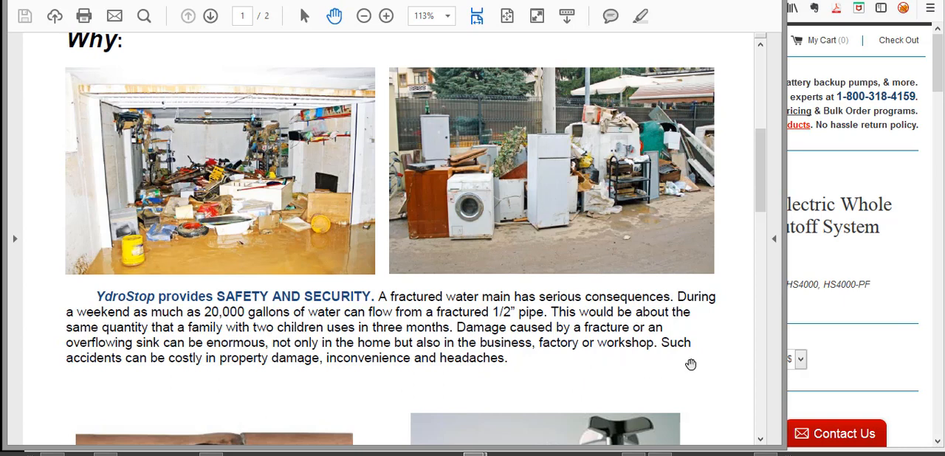
{"action": "mouse_move", "coordinate": [742, 198]}
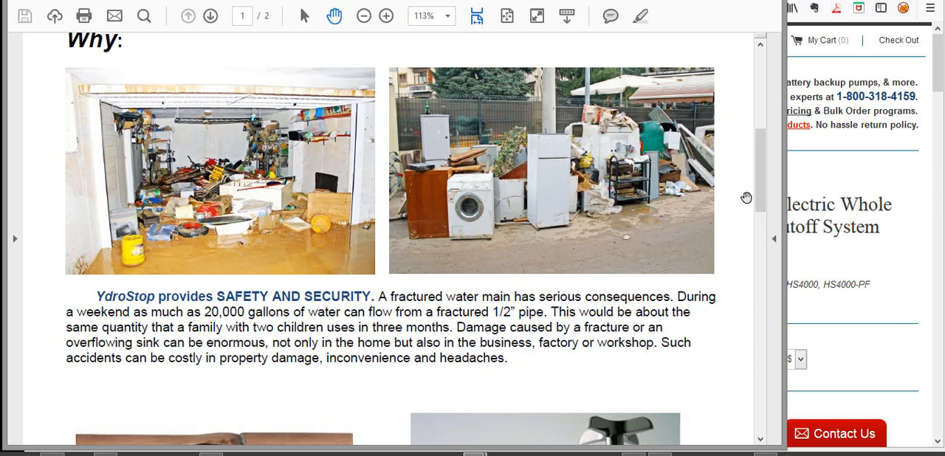
{"action": "mouse_move", "coordinate": [747, 218]}
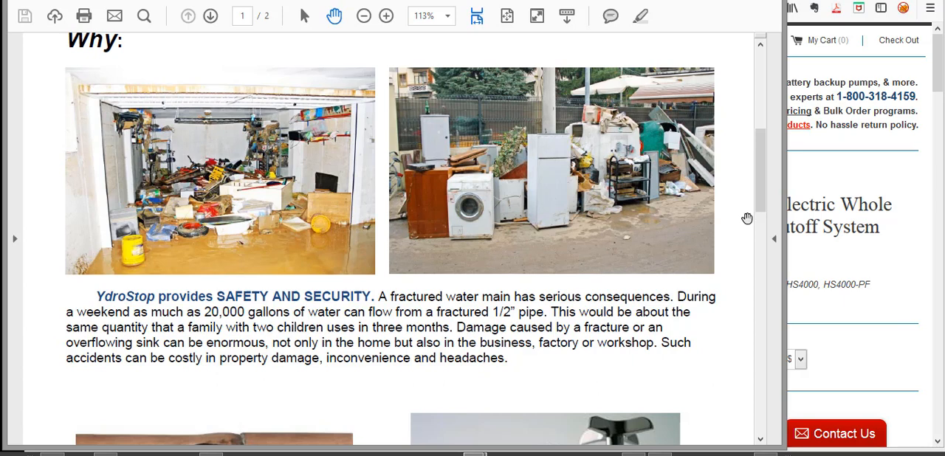
{"action": "mouse_move", "coordinate": [741, 230]}
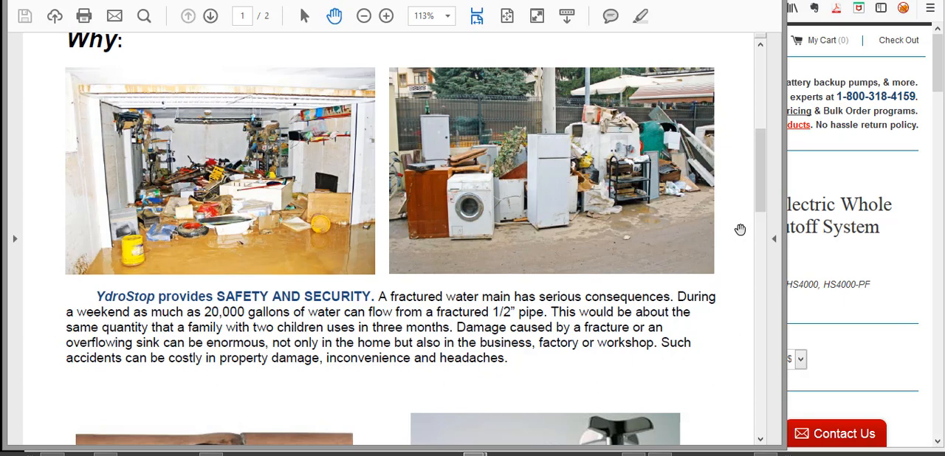
{"action": "mouse_move", "coordinate": [747, 215]}
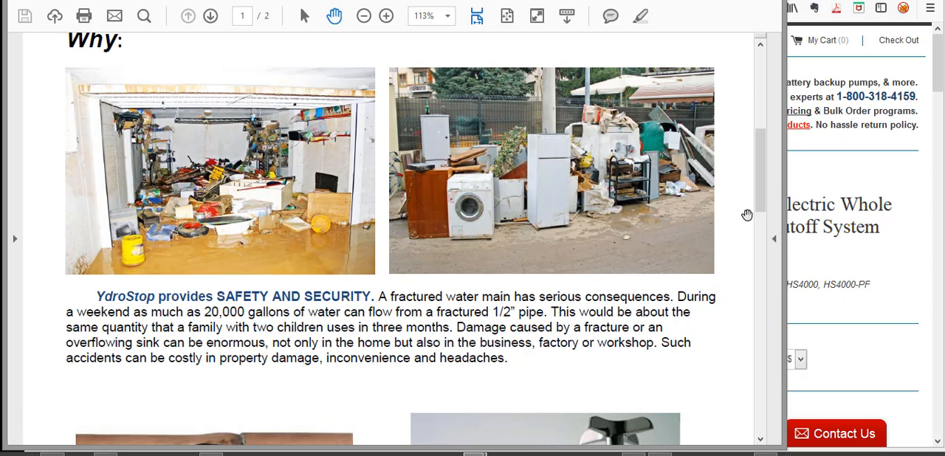
{"action": "mouse_move", "coordinate": [622, 45]}
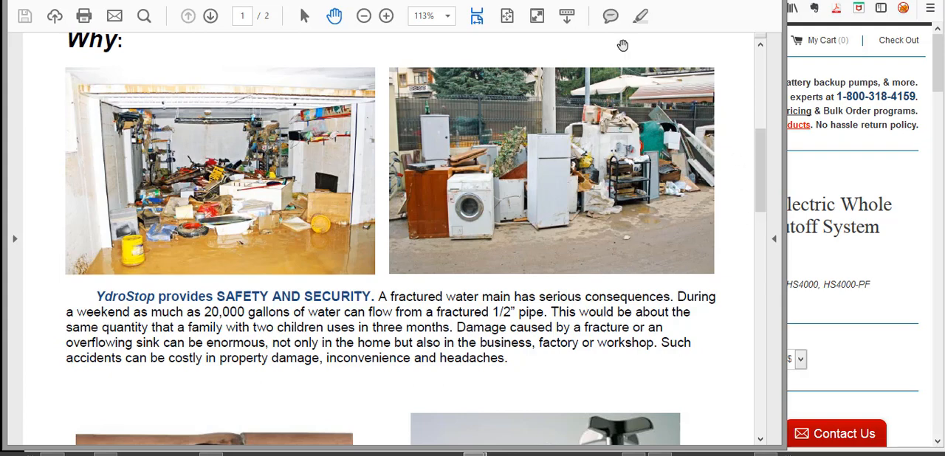
{"action": "mouse_move", "coordinate": [308, 2]}
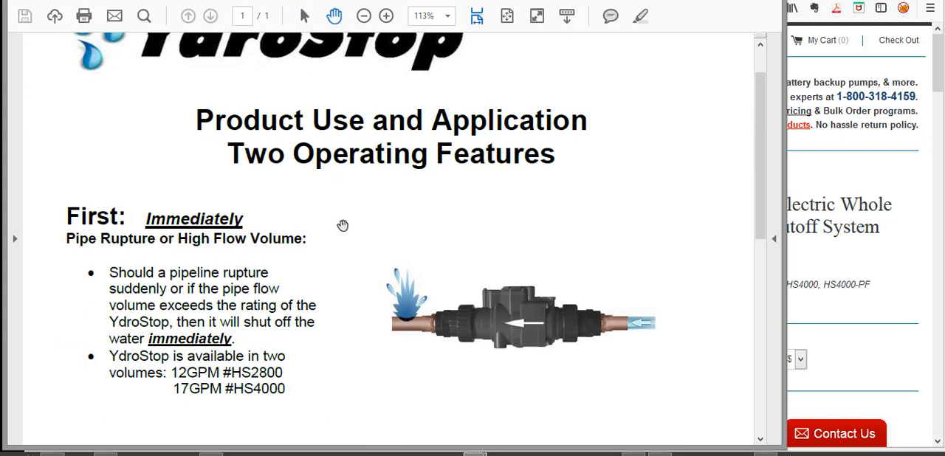
{"action": "mouse_move", "coordinate": [64, 190]}
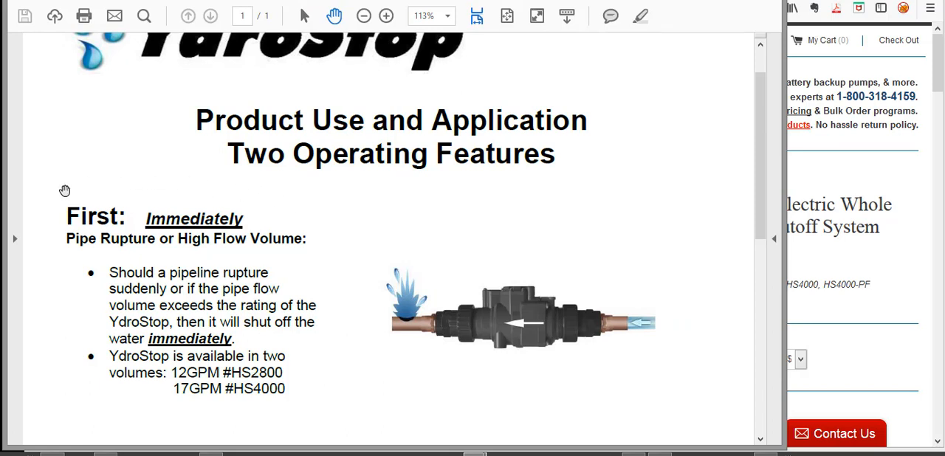
{"action": "mouse_move", "coordinate": [290, 252]}
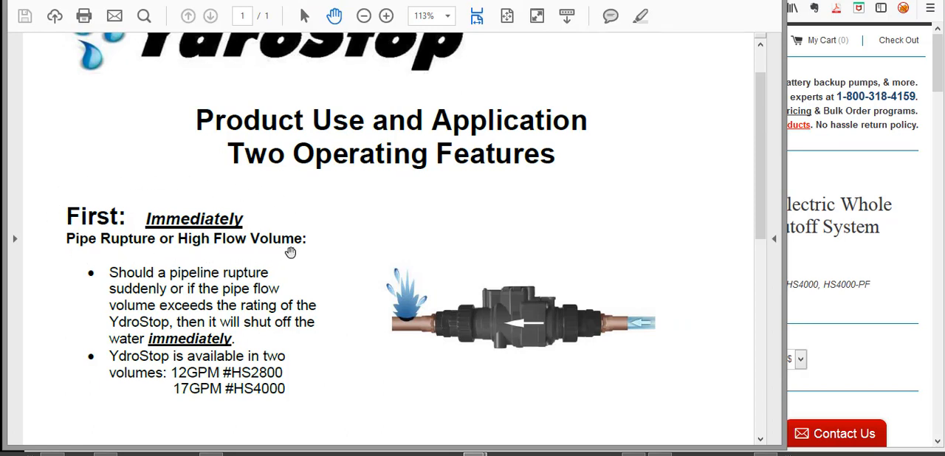
{"action": "mouse_move", "coordinate": [91, 198]}
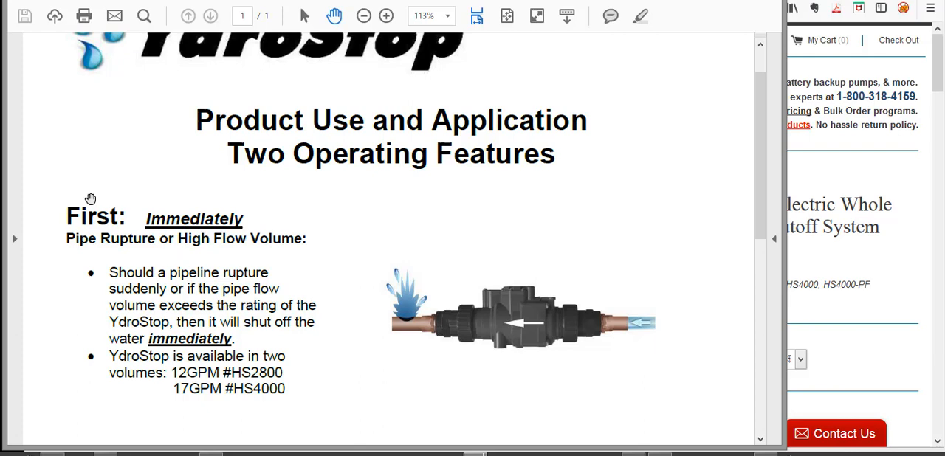
{"action": "mouse_move", "coordinate": [180, 428]}
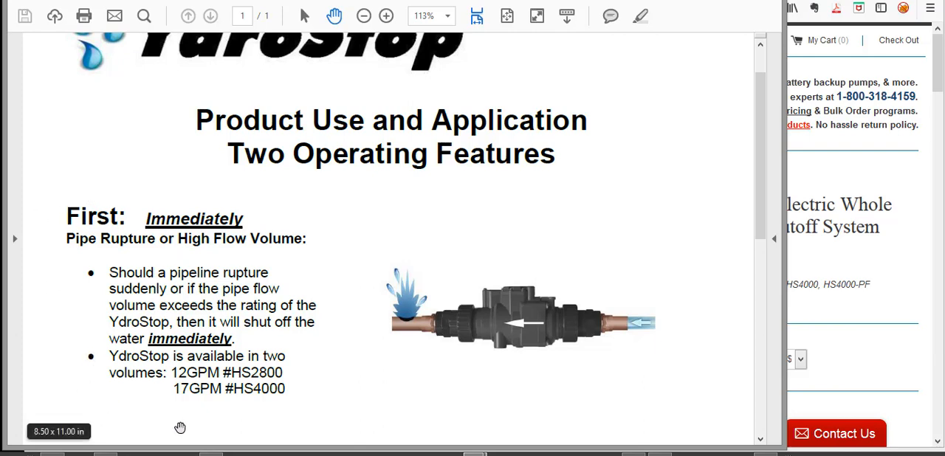
- Scroll down to the Second: Timer feature with its 15–120 minute setting
{"action": "scroll", "scroll_direction": "down", "scroll_amount": 3}
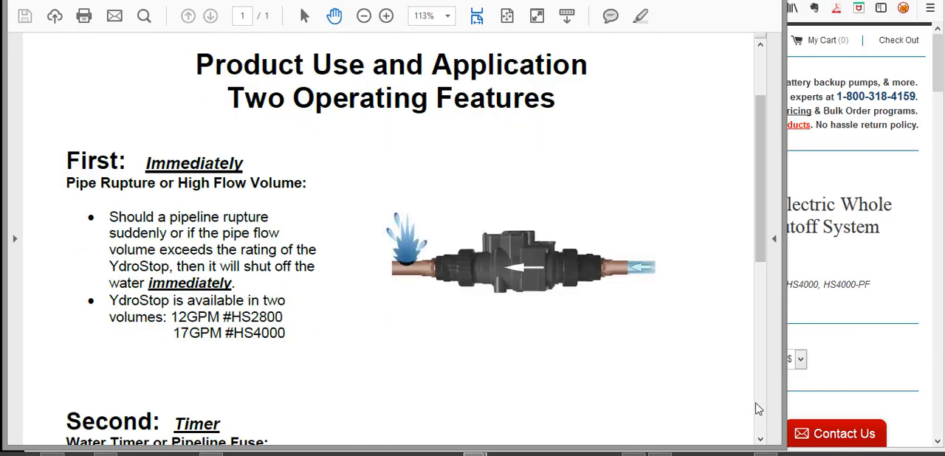
{"action": "scroll", "scroll_direction": "down", "scroll_amount": 3}
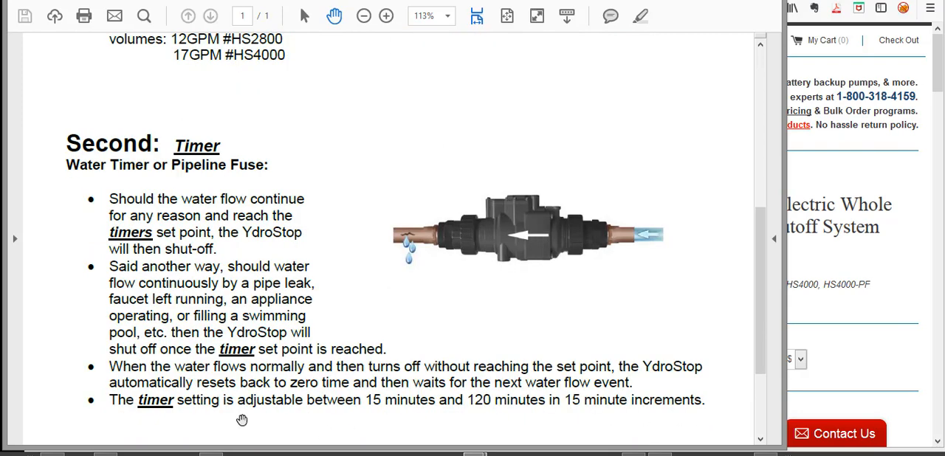
{"action": "mouse_move", "coordinate": [62, 192]}
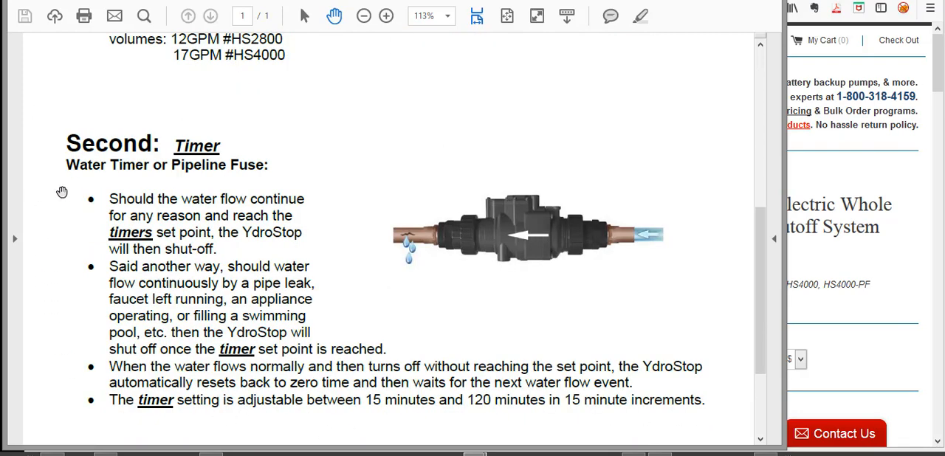
{"action": "mouse_move", "coordinate": [263, 125]}
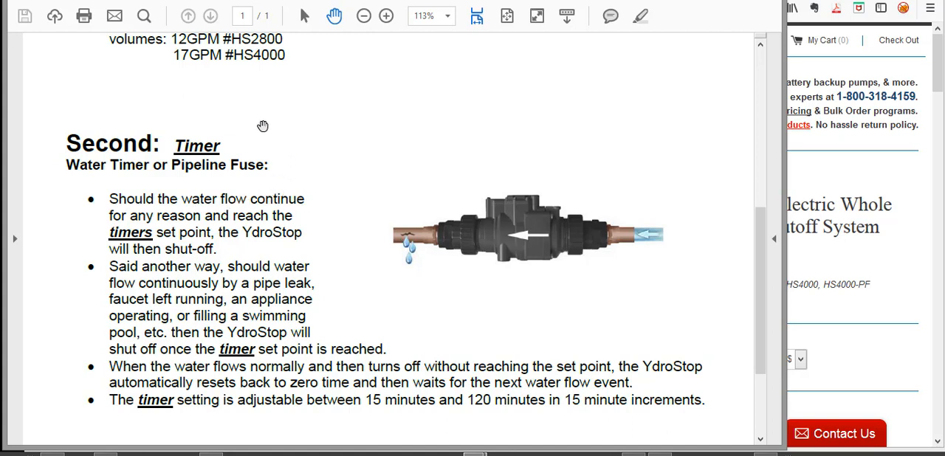
{"action": "mouse_move", "coordinate": [54, 215]}
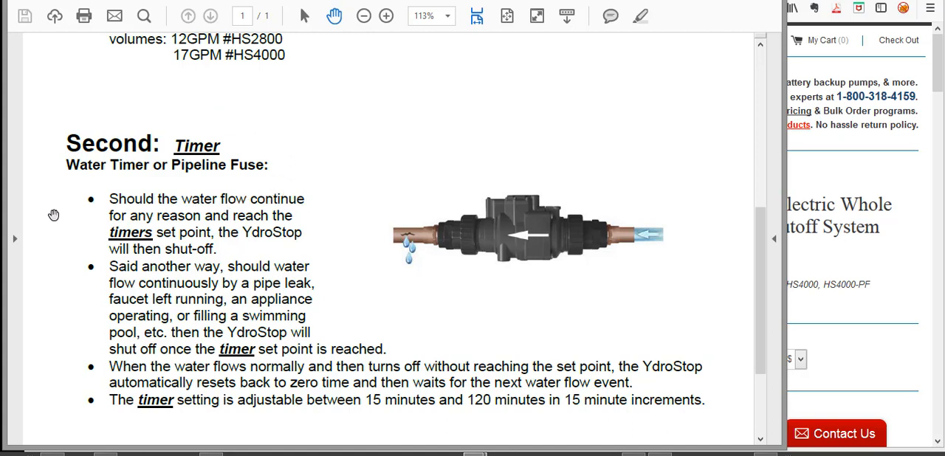
{"action": "mouse_move", "coordinate": [410, 264]}
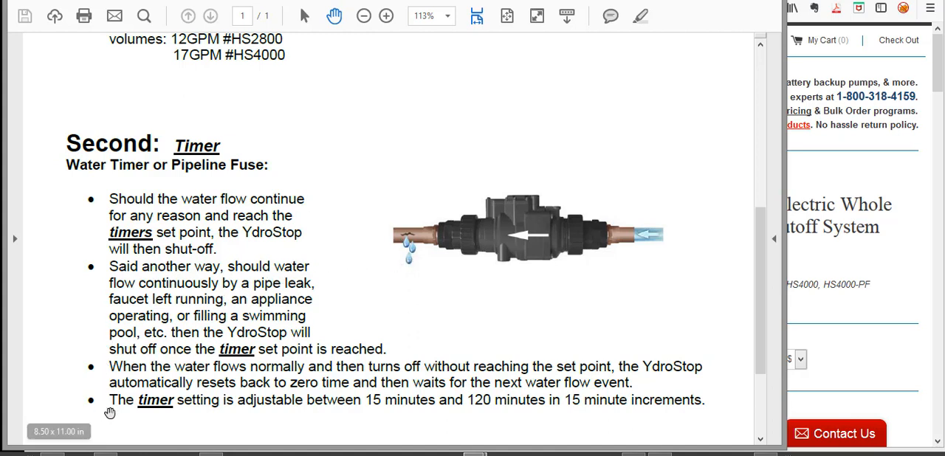
{"action": "mouse_move", "coordinate": [651, 412]}
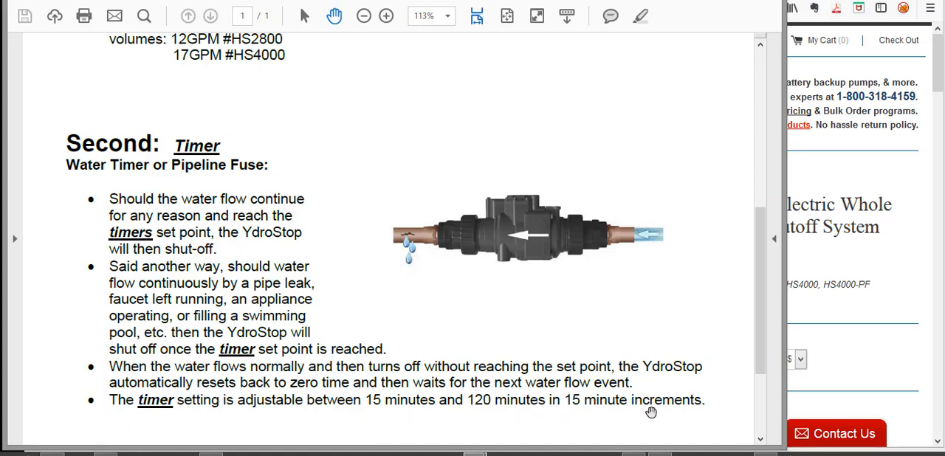
{"action": "mouse_move", "coordinate": [680, 414]}
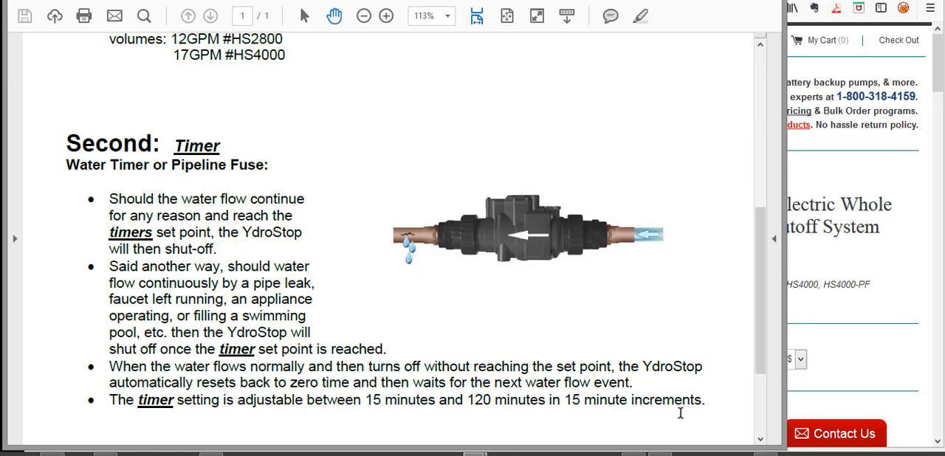
{"action": "mouse_move", "coordinate": [653, 428]}
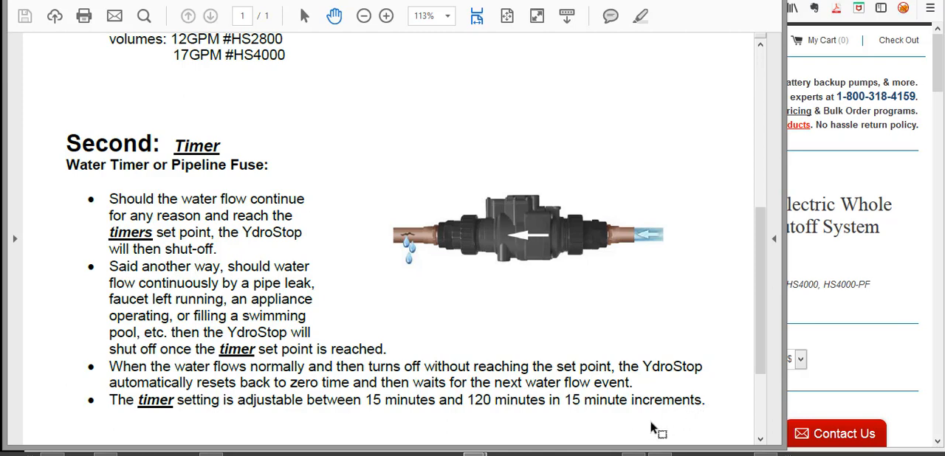
{"action": "mouse_move", "coordinate": [663, 419]}
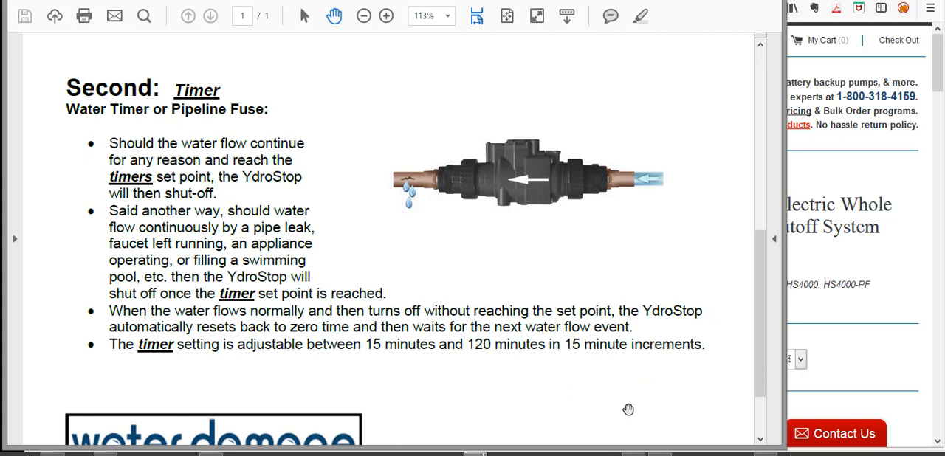
{"action": "mouse_move", "coordinate": [572, 410]}
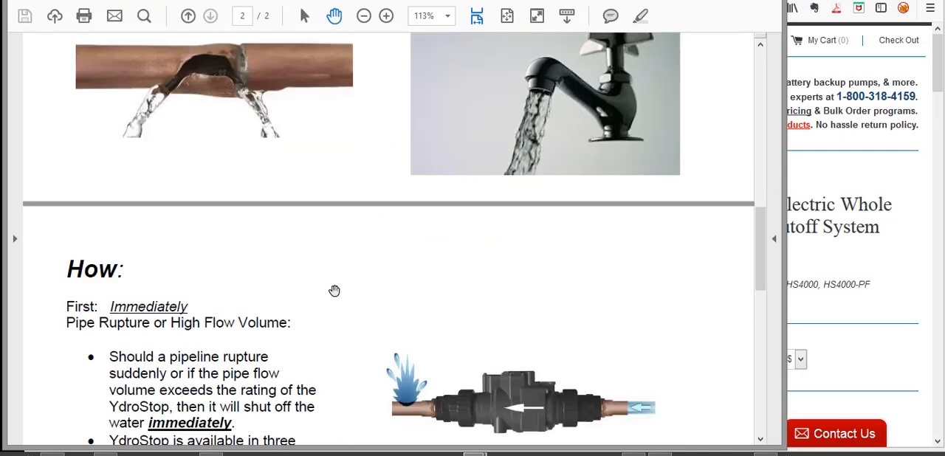
- Scroll past the How and Timer sections to the fittings and well-water filter Order note
{"action": "scroll", "scroll_direction": "down", "scroll_amount": 3}
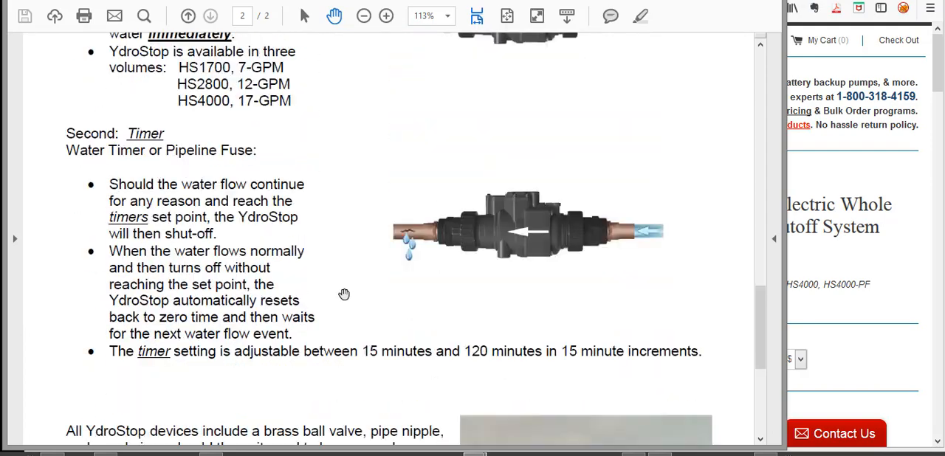
{"action": "scroll", "scroll_direction": "down", "scroll_amount": 3}
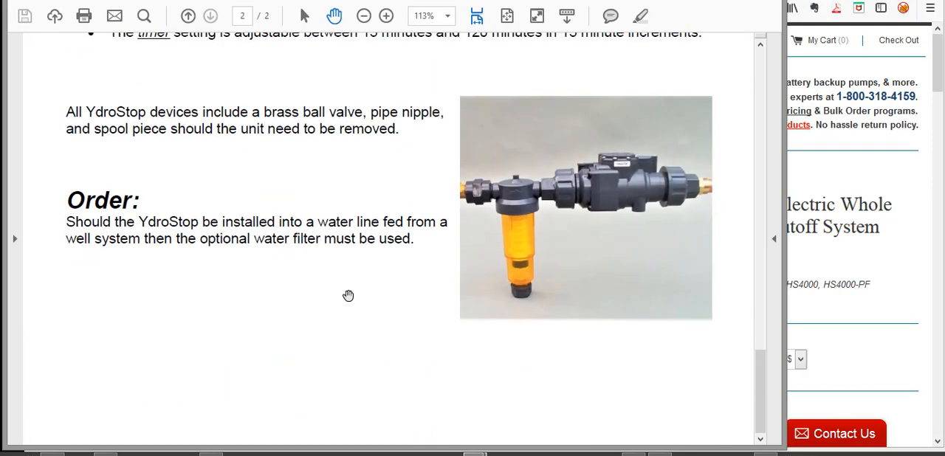
{"action": "scroll", "scroll_direction": "up", "scroll_amount": 3}
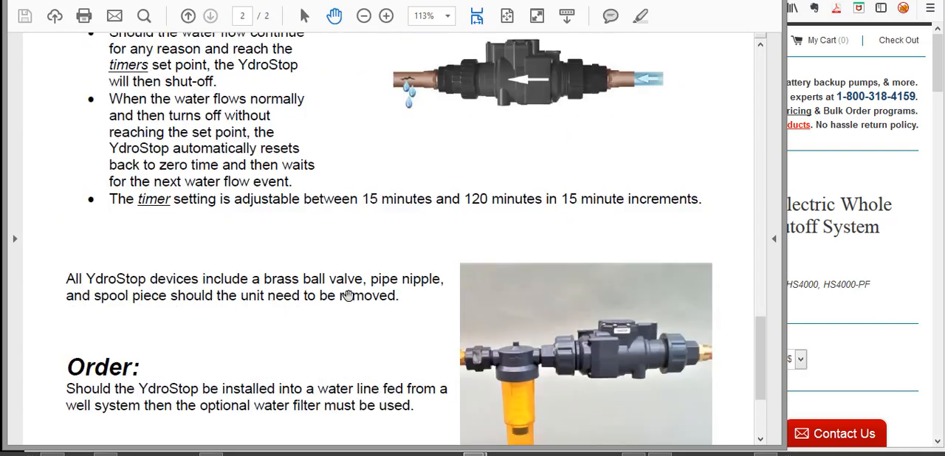
{"action": "scroll", "scroll_direction": "down", "scroll_amount": 3}
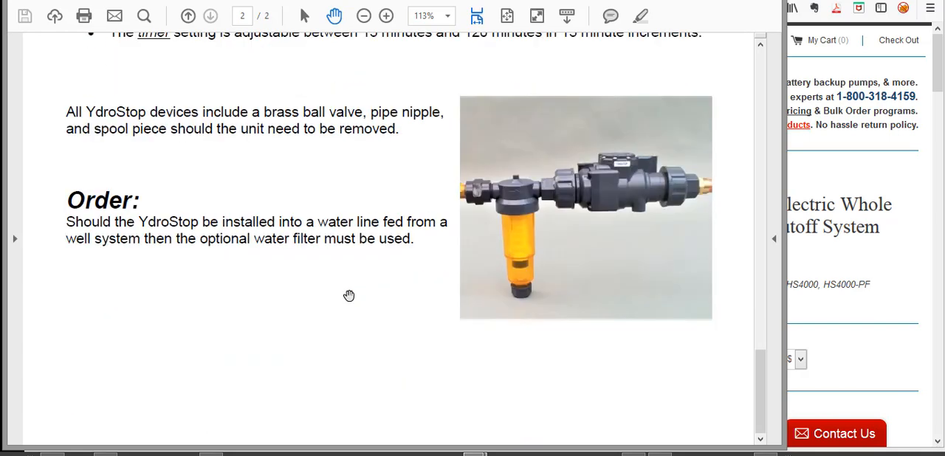
{"action": "mouse_move", "coordinate": [73, 92]}
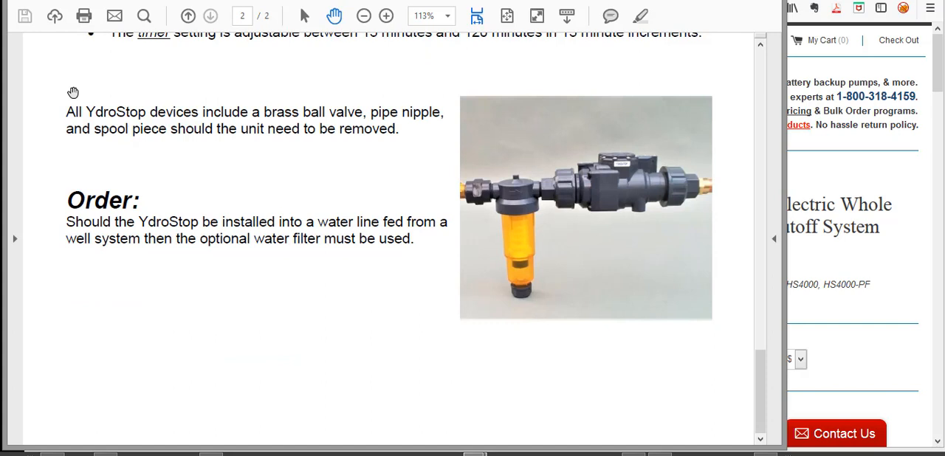
{"action": "mouse_move", "coordinate": [297, 170]}
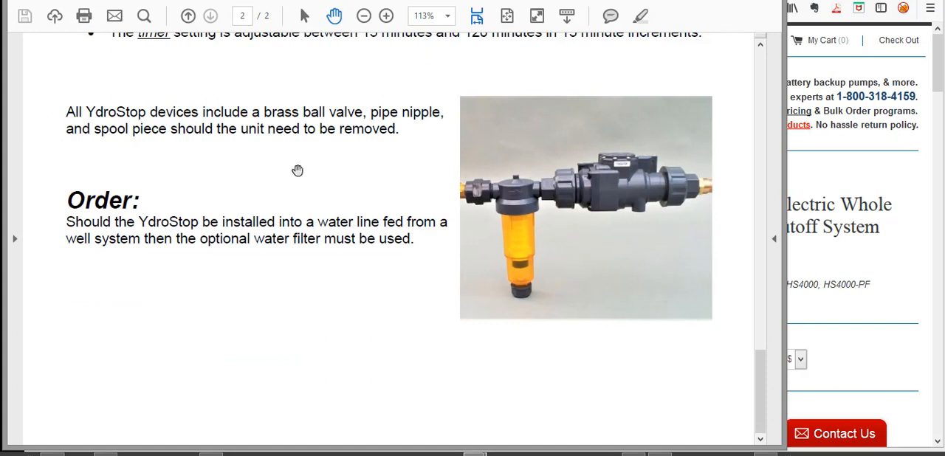
{"action": "mouse_move", "coordinate": [205, 78]}
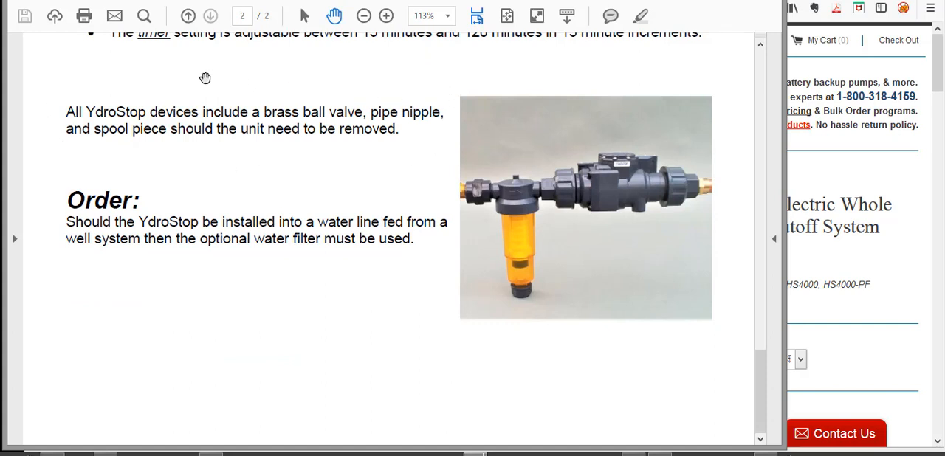
{"action": "mouse_move", "coordinate": [59, 140]}
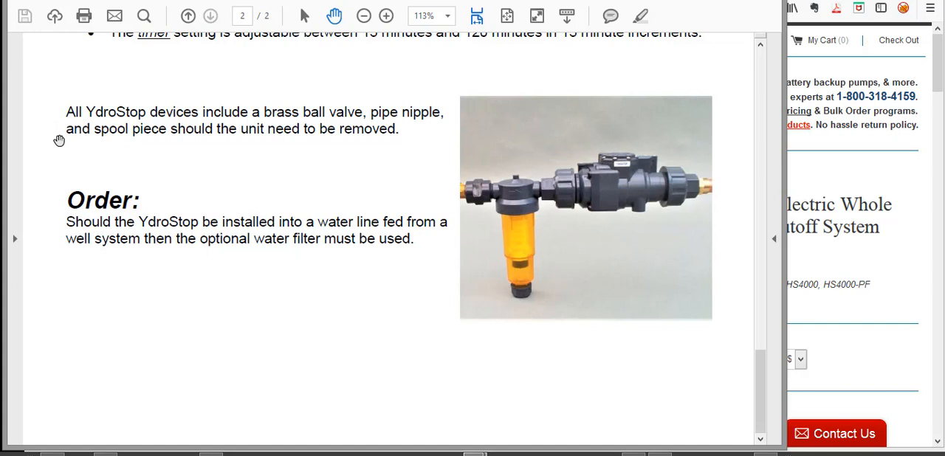
{"action": "mouse_move", "coordinate": [60, 140]}
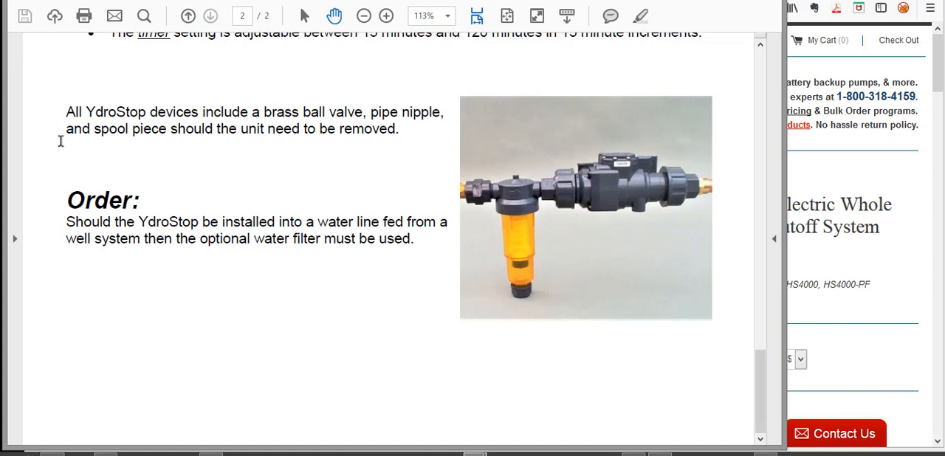
{"action": "mouse_move", "coordinate": [70, 183]}
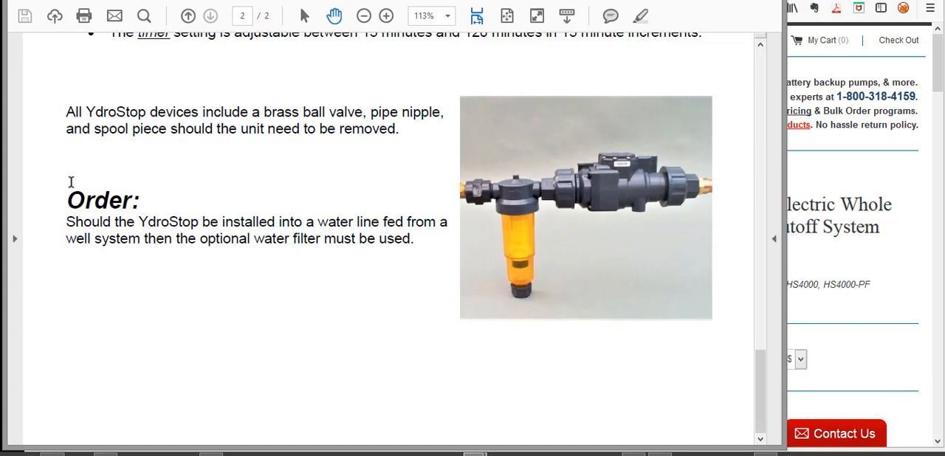
{"action": "mouse_move", "coordinate": [480, 208]}
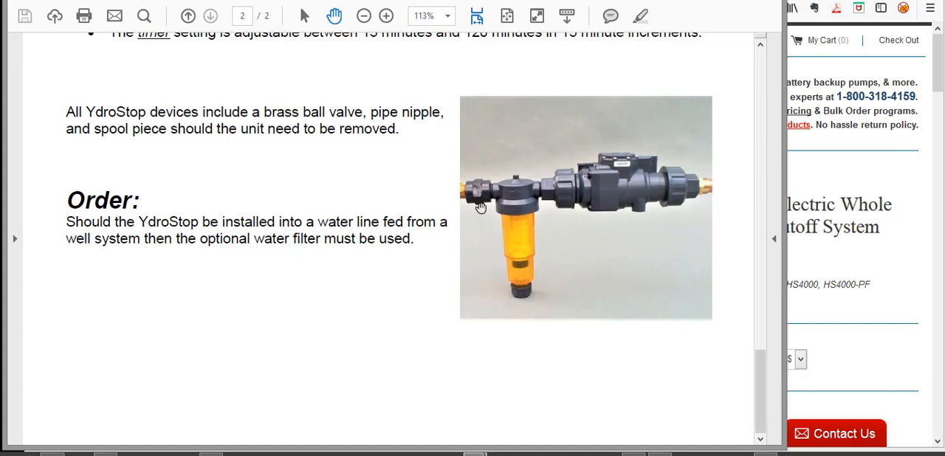
{"action": "mouse_move", "coordinate": [593, 227]}
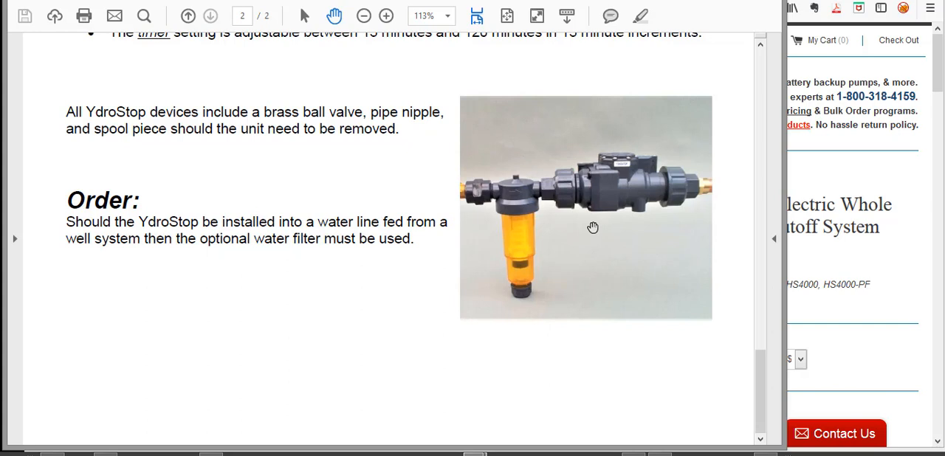
{"action": "mouse_move", "coordinate": [402, 368]}
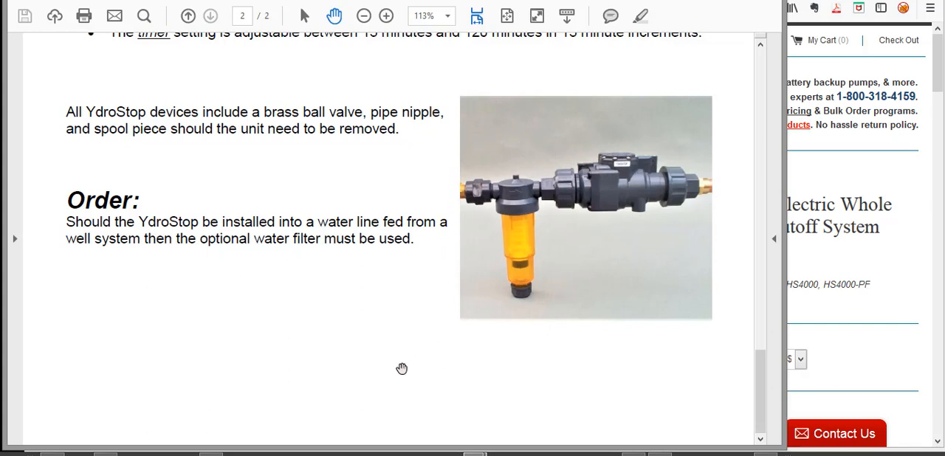
{"action": "mouse_move", "coordinate": [377, 376]}
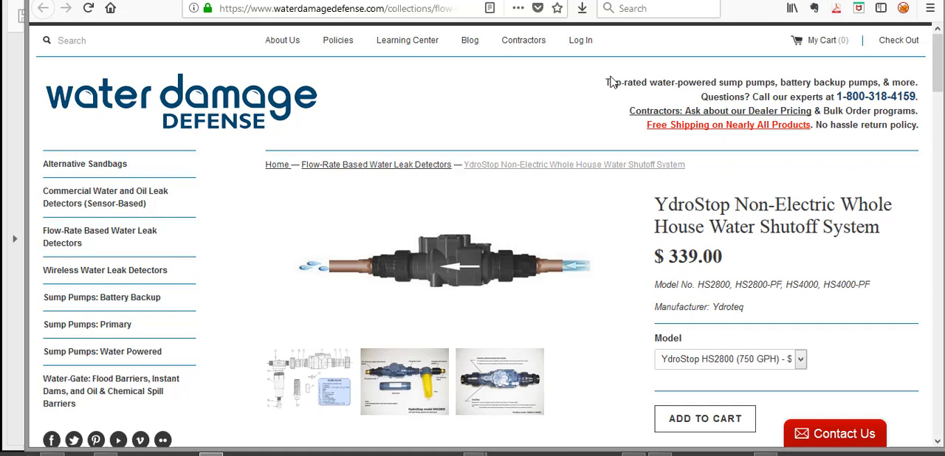
{"action": "mouse_move", "coordinate": [810, 61]}
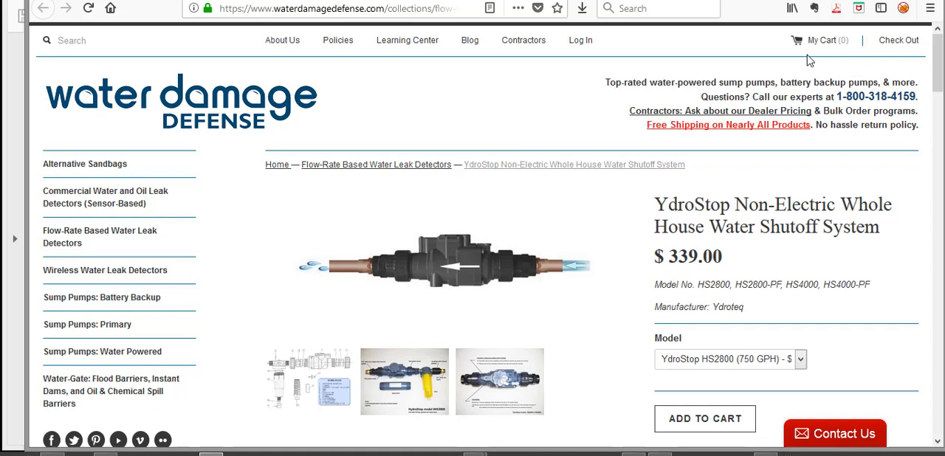
{"action": "mouse_move", "coordinate": [889, 147]}
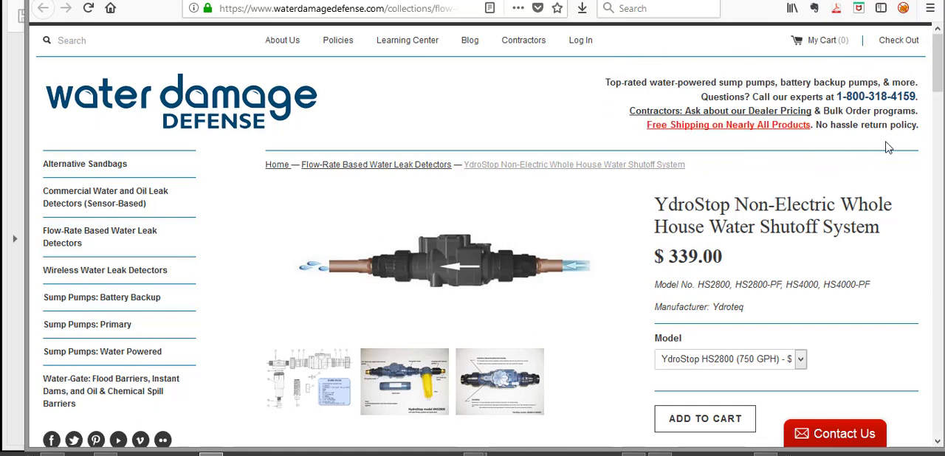